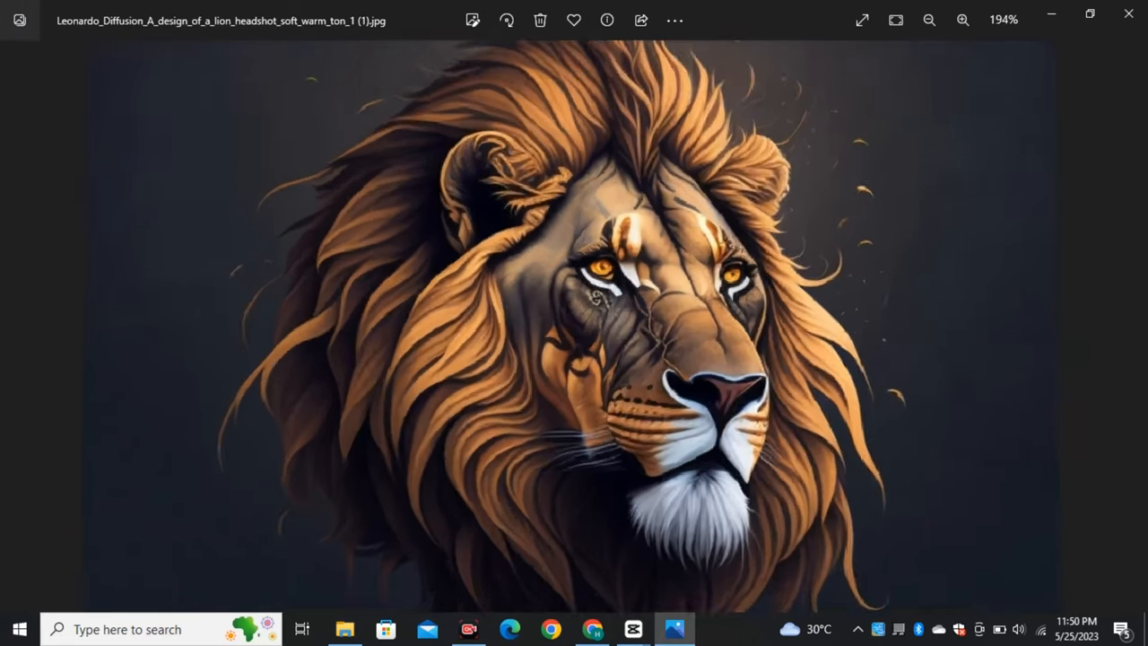
# Scroll down the home page's Trending Recent Creations gallery to look for t-shirt designs
pyautogui.click(962, 20)
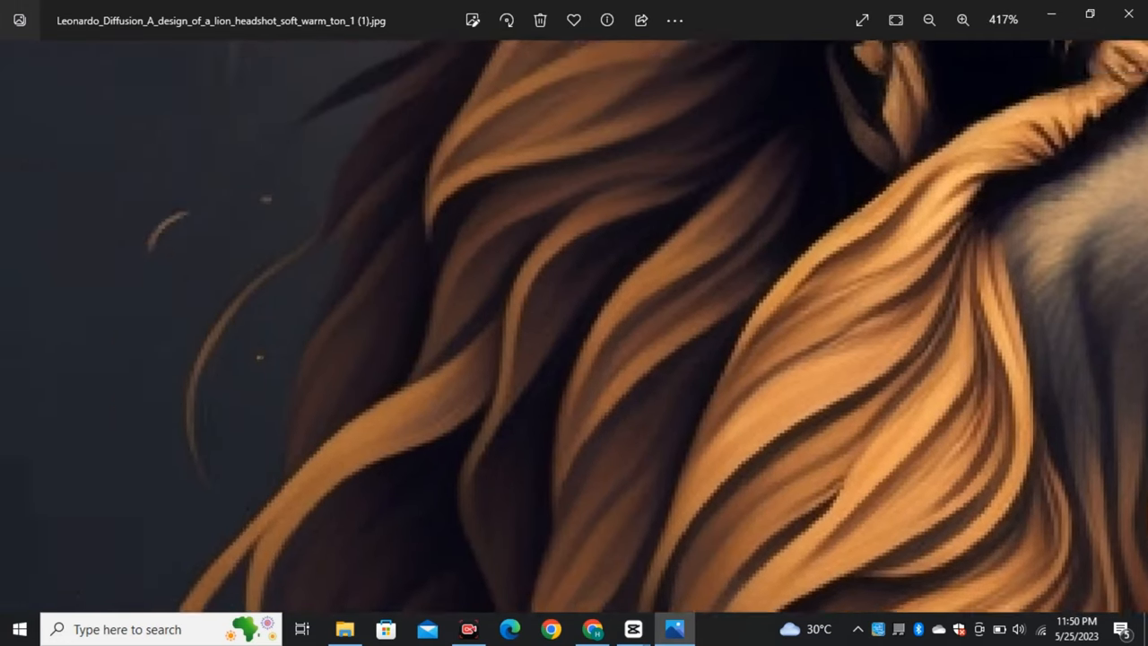
pyautogui.click(929, 20)
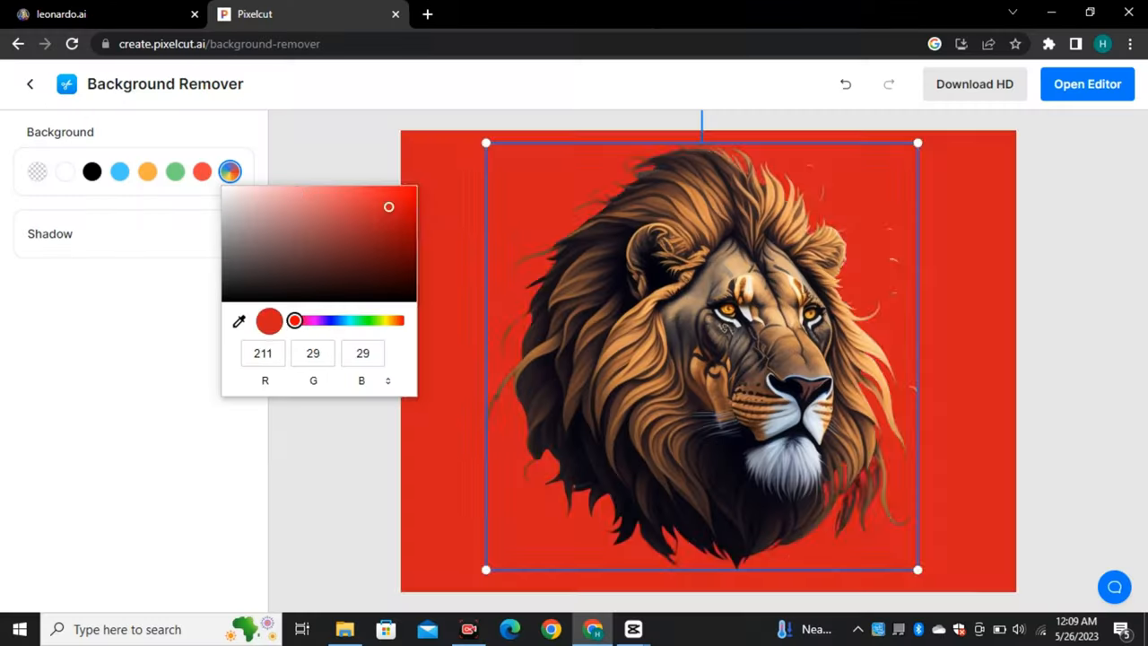
pyautogui.click(64, 172)
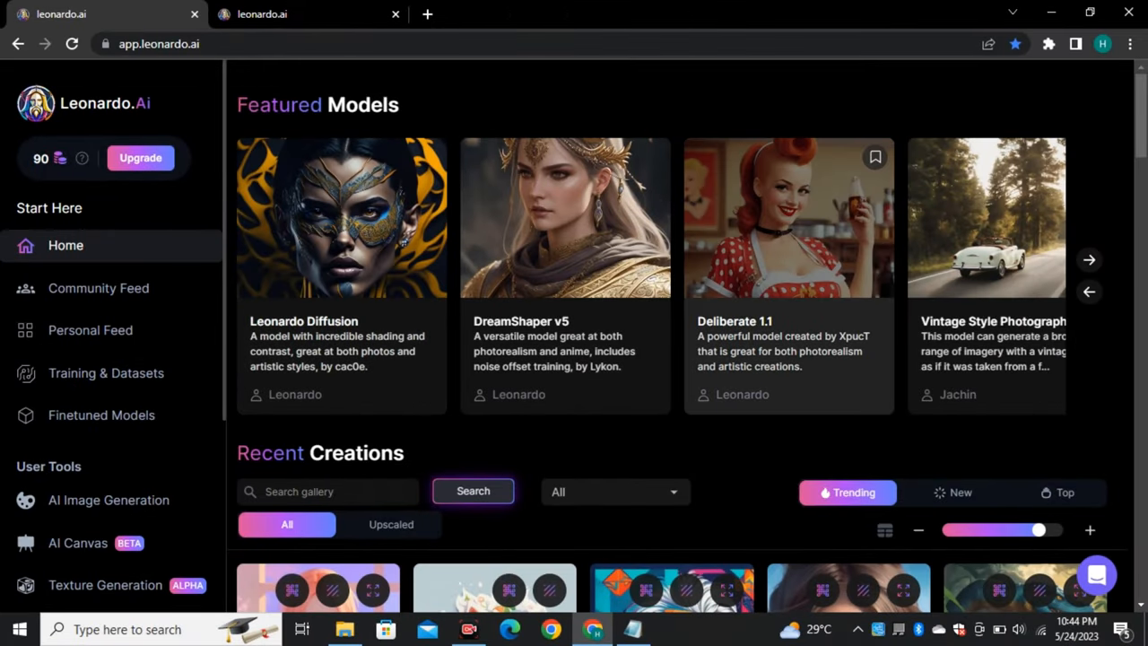
pyautogui.scroll(-3)
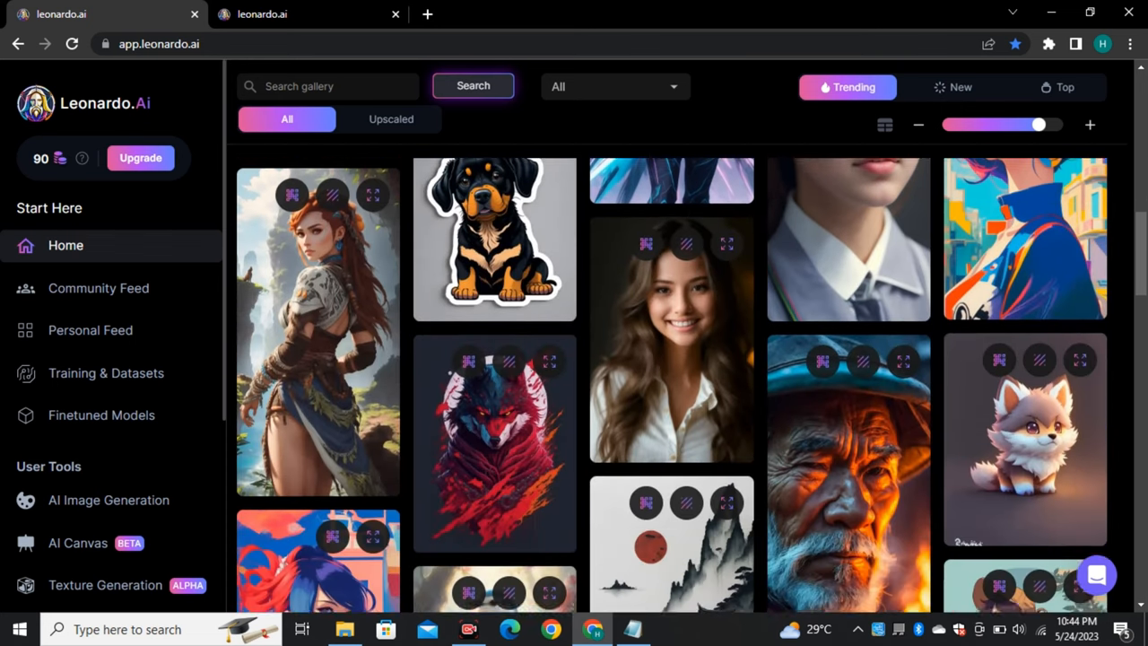
pyautogui.scroll(-3)
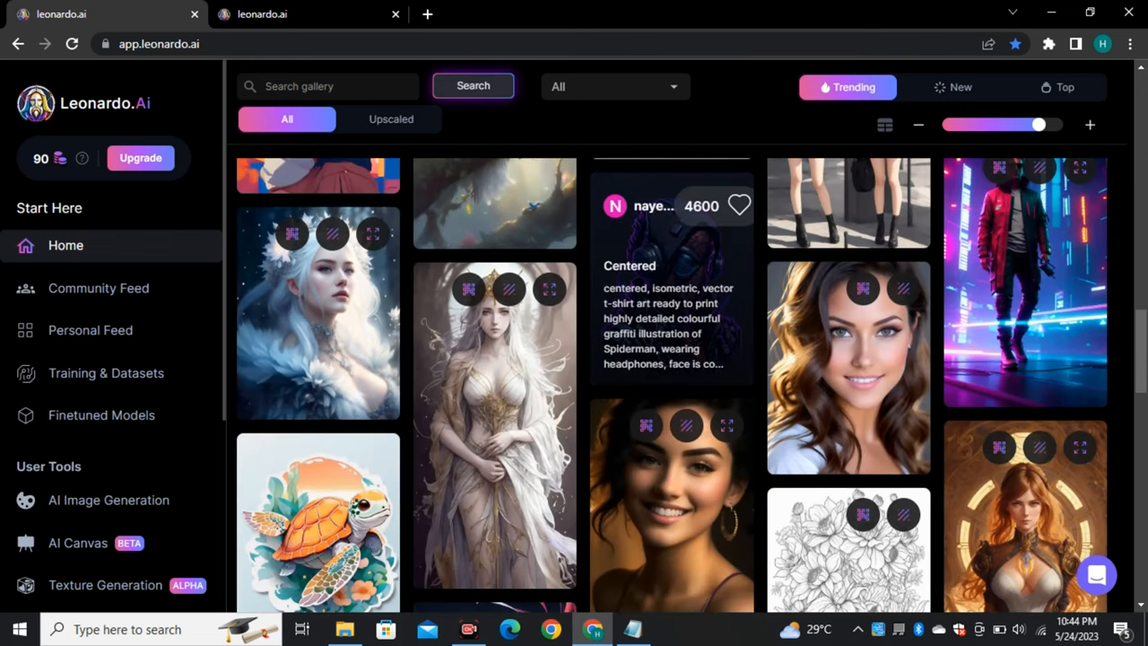
pyautogui.scroll(-3)
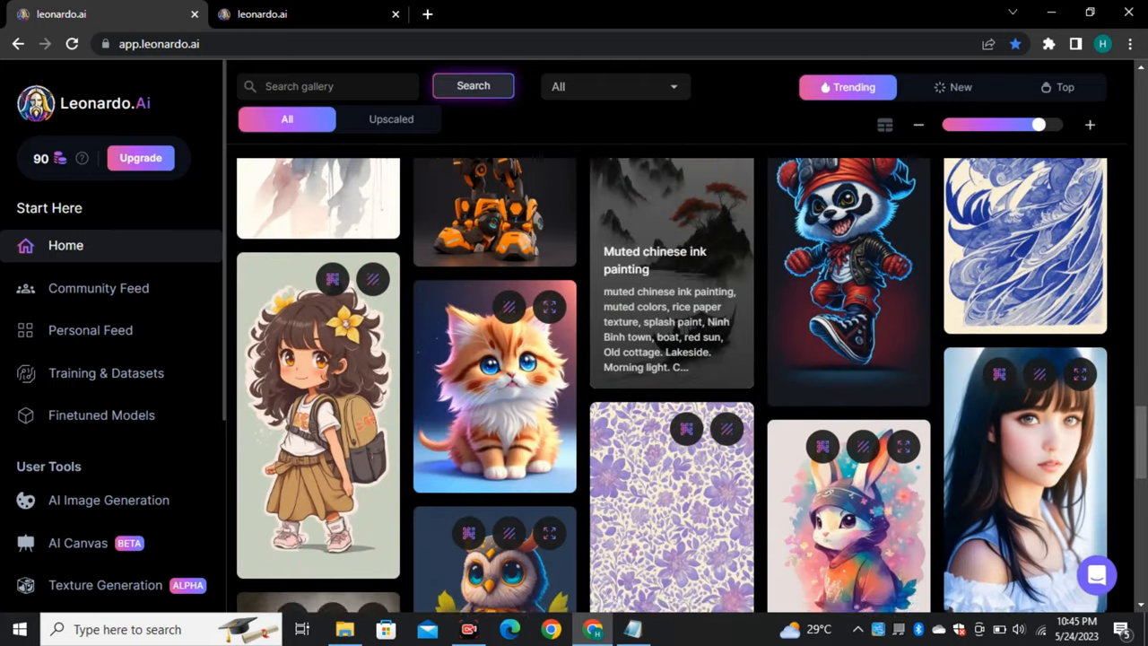
pyautogui.scroll(-3)
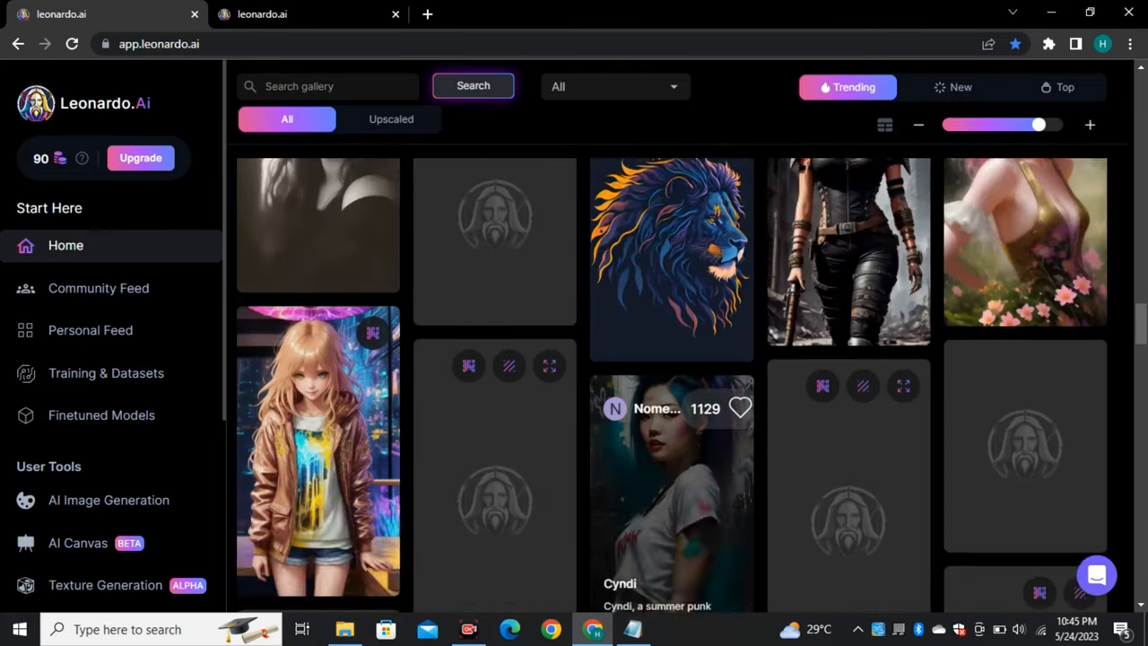
pyautogui.scroll(-3)
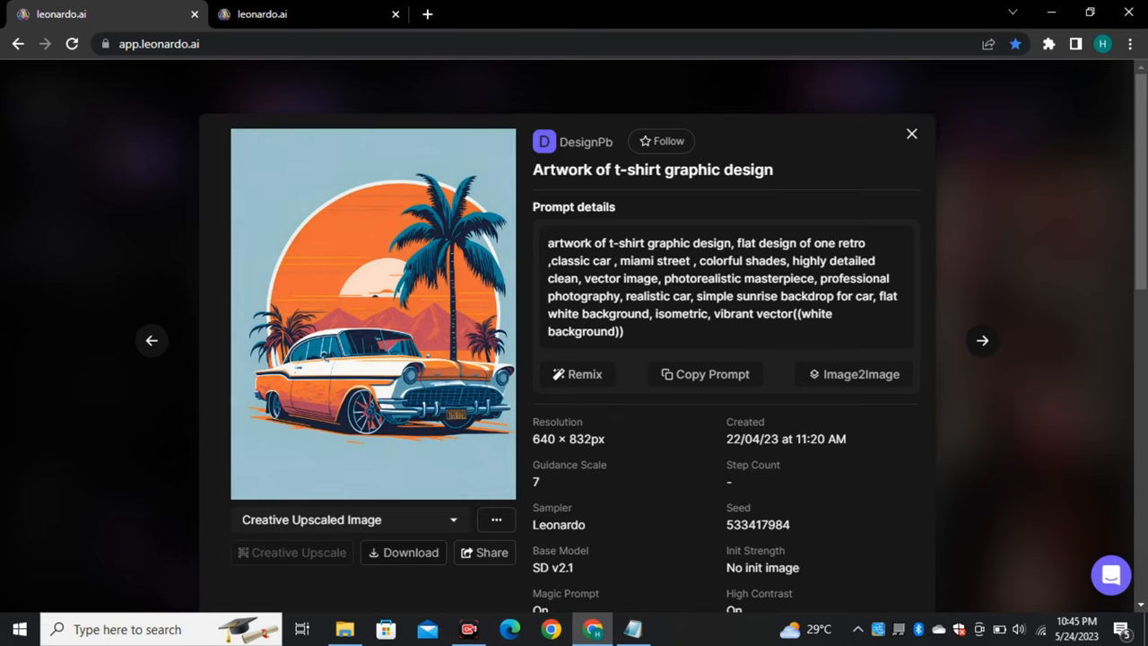
# Remix the retro car t-shirt artwork to load its prompt into the AI Generation Tool
pyautogui.scroll(-3)
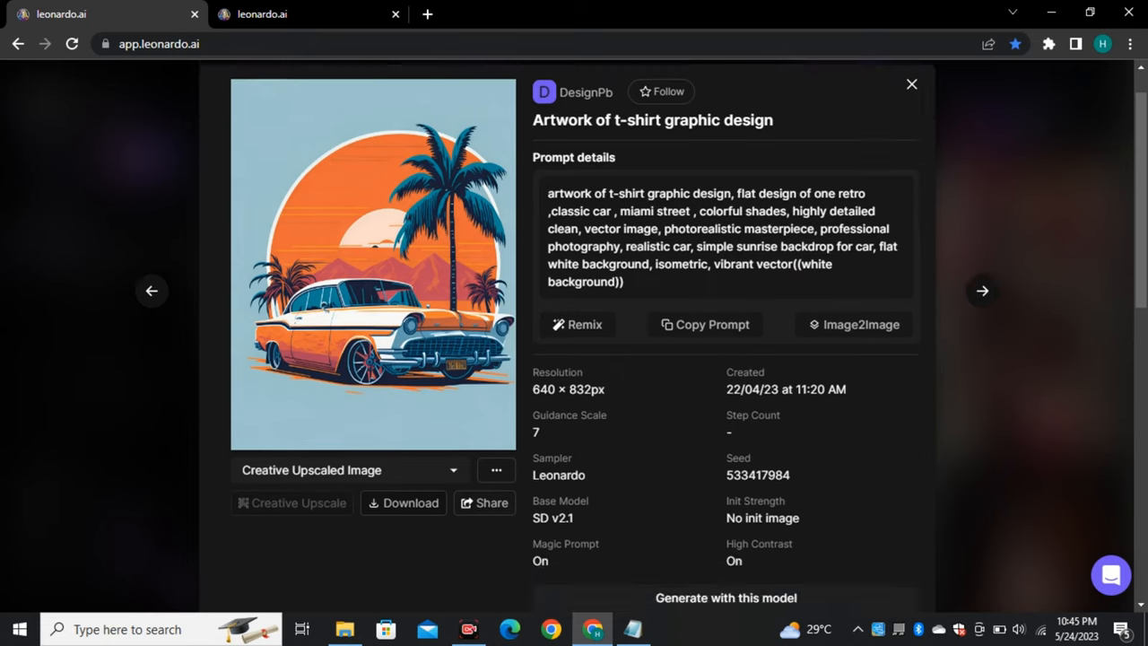
pyautogui.scroll(-3)
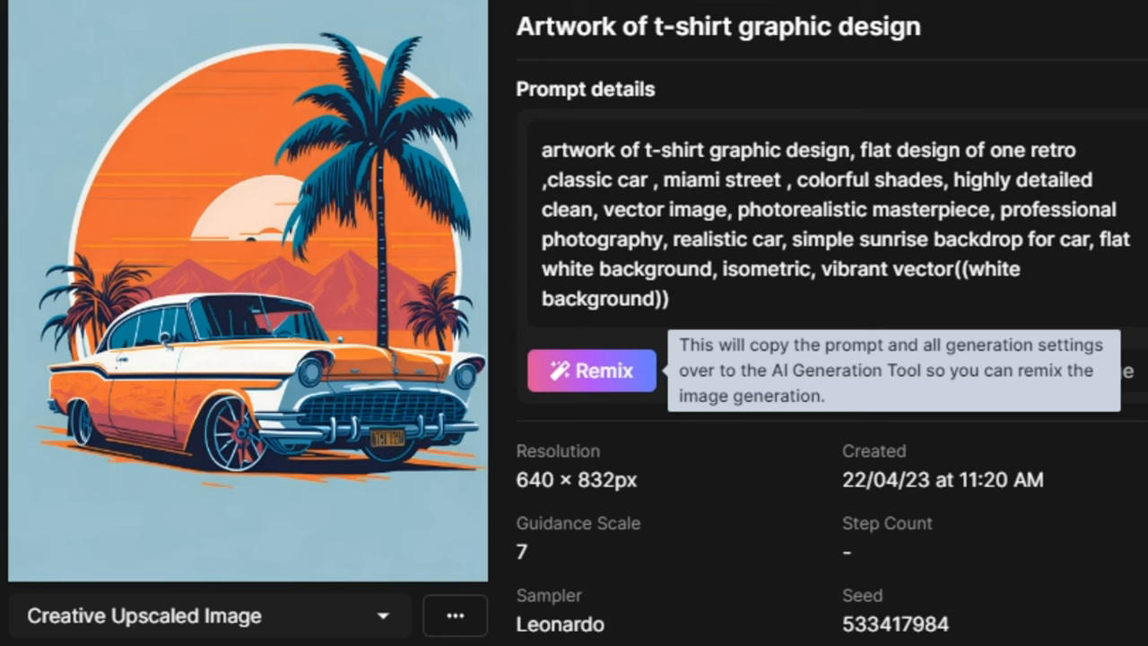
pyautogui.click(591, 371)
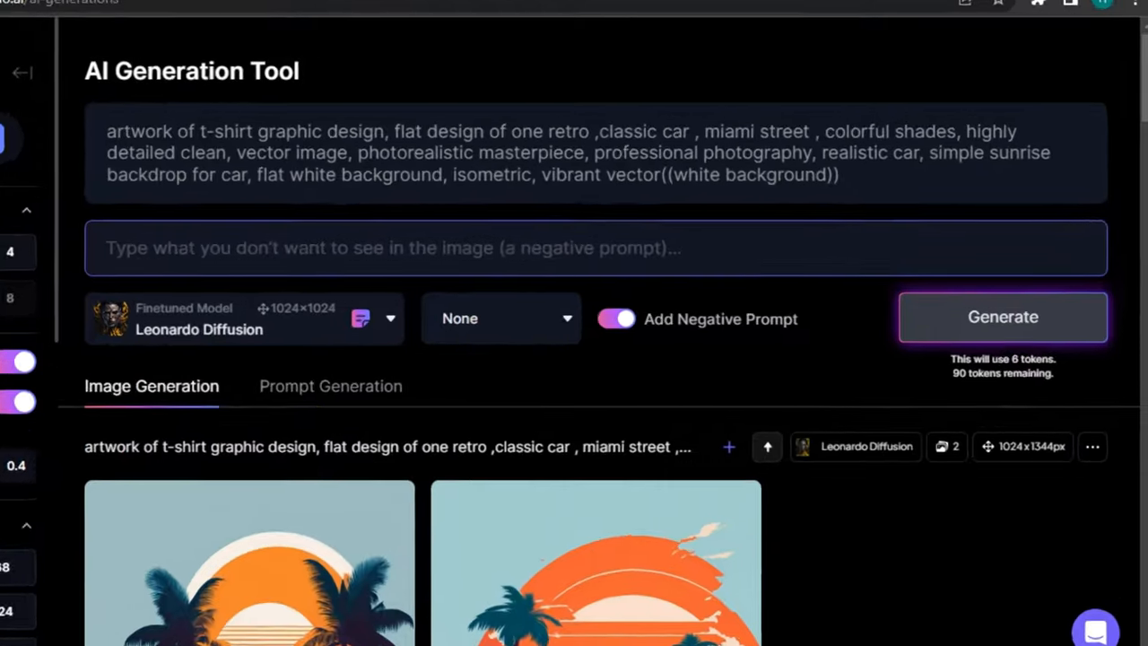
# Browse the earlier lion generations in the image viewer, then close it
pyautogui.click(1003, 317)
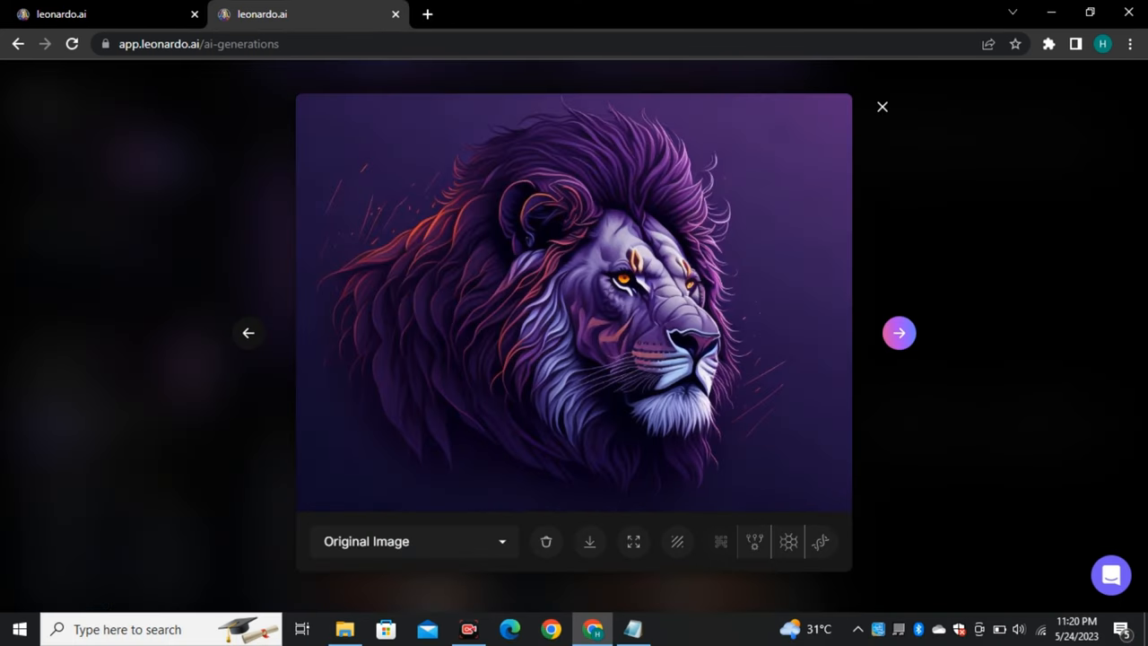
pyautogui.click(899, 333)
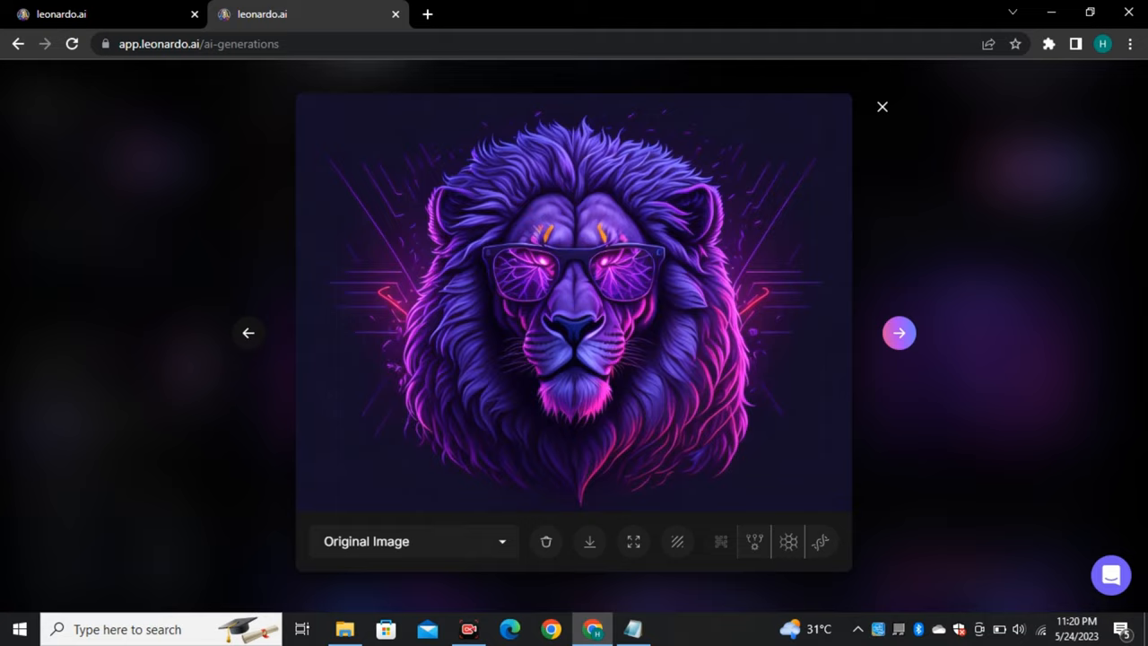
pyautogui.click(882, 106)
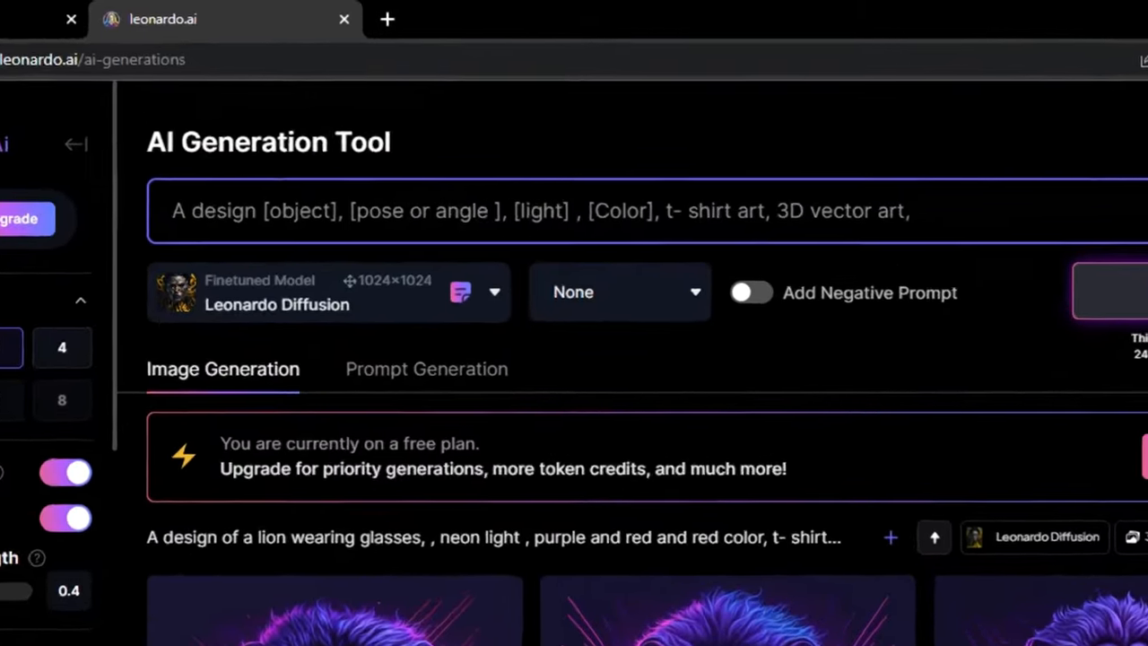
# Fill the prompt placeholders with 'lion', 'headshot' and neon lighting
pyautogui.write('lion')
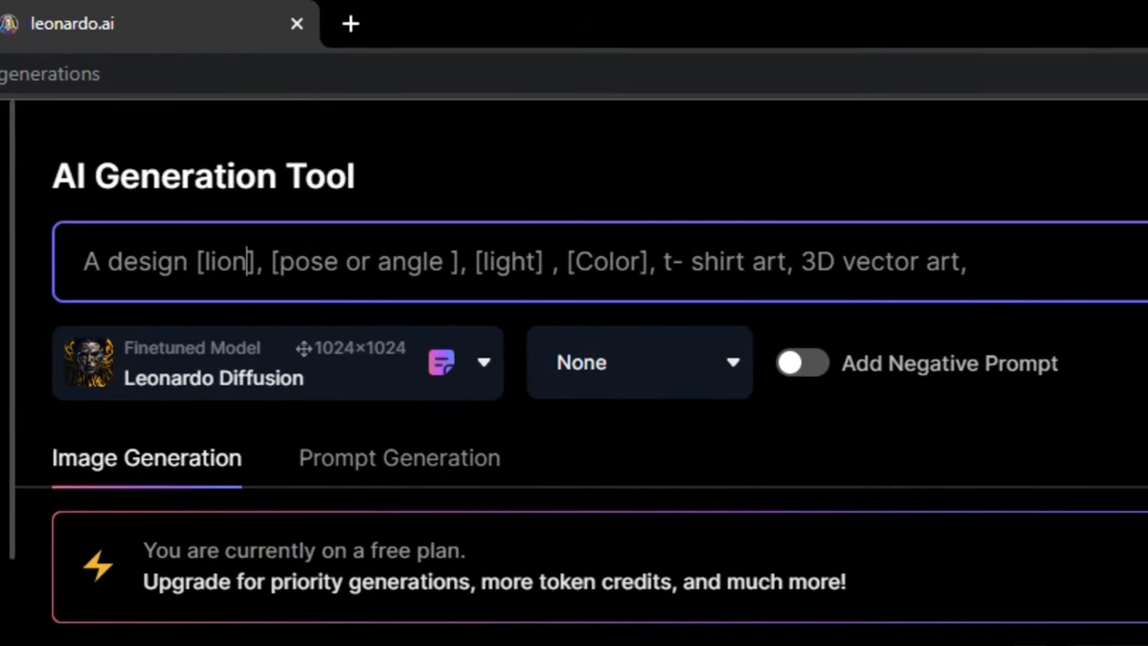
pyautogui.doubleClick(355, 261)
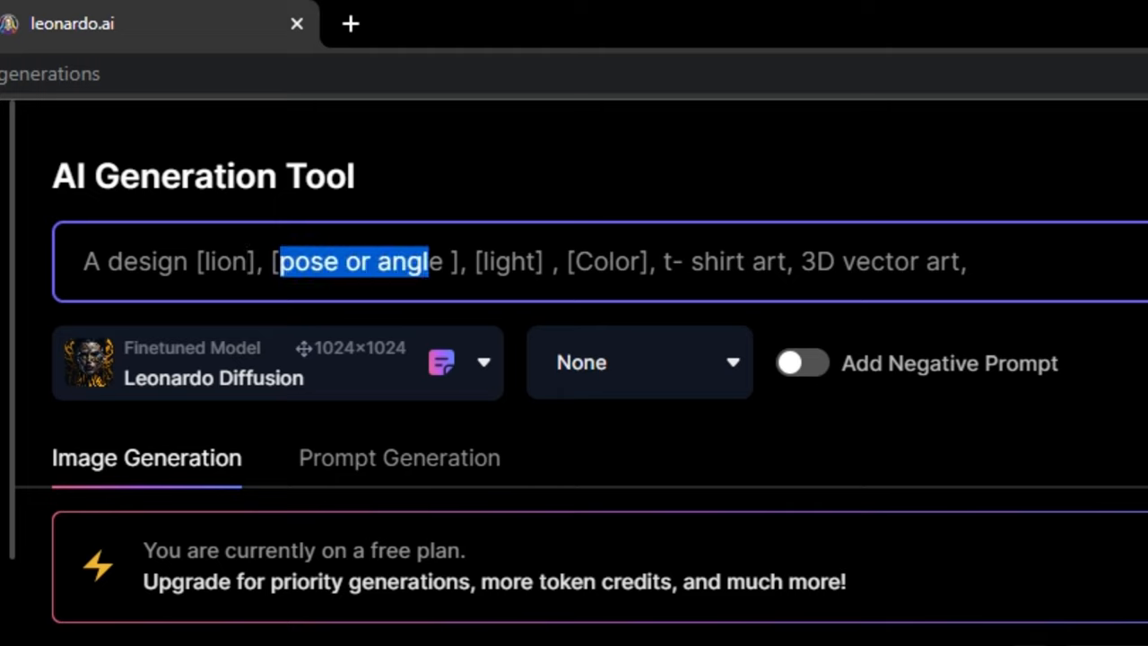
pyautogui.write('headsho')
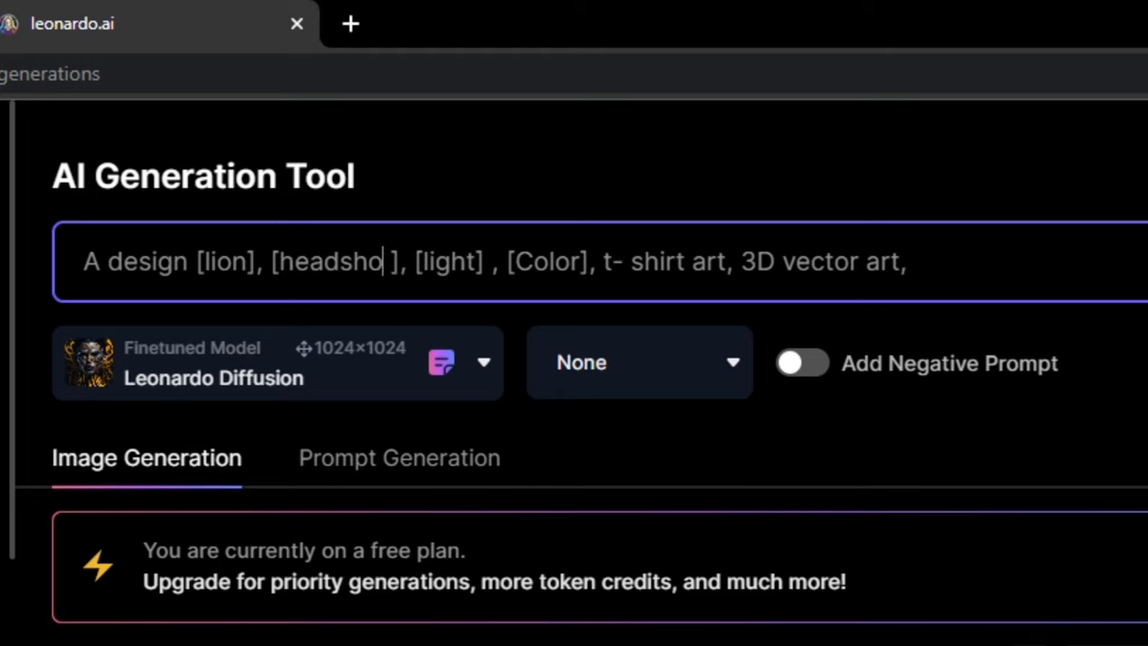
pyautogui.doubleClick(457, 261)
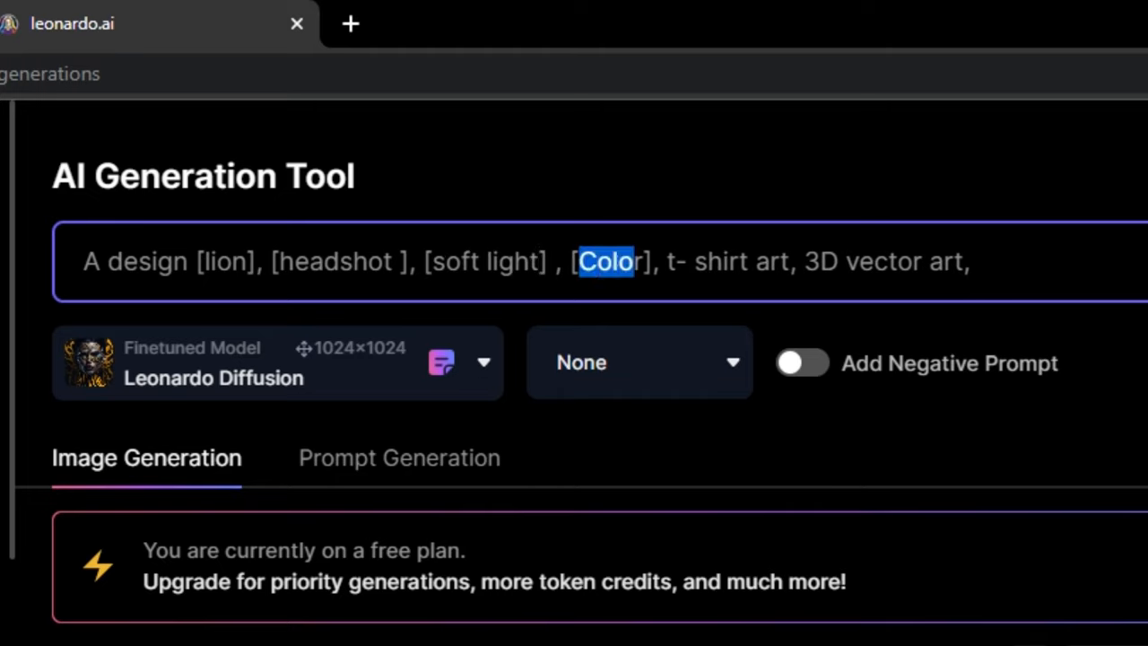
pyautogui.write('neon')
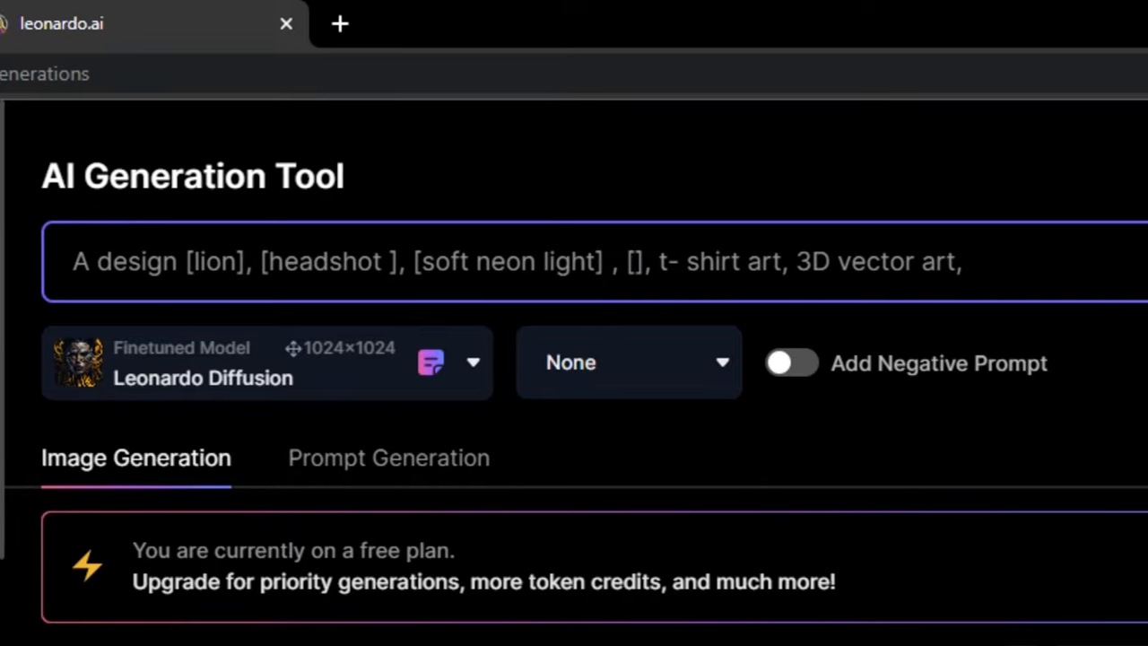
pyautogui.click(1019, 213)
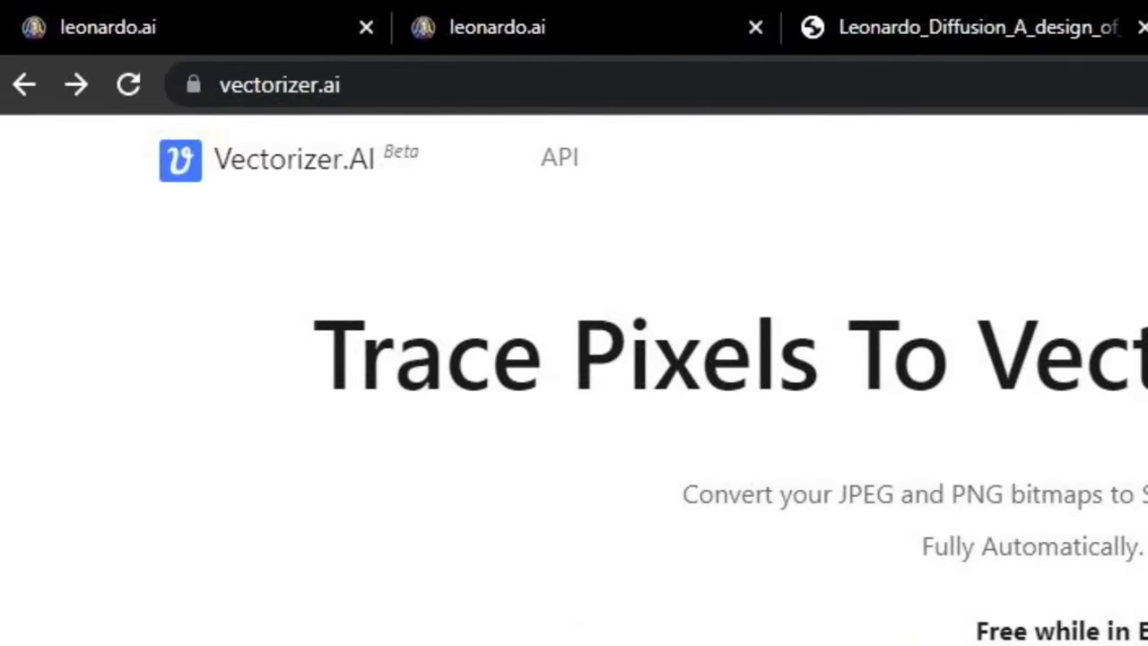
# Upload the downloaded Leonardo lion JPG and view its vectorized result
pyautogui.click(431, 557)
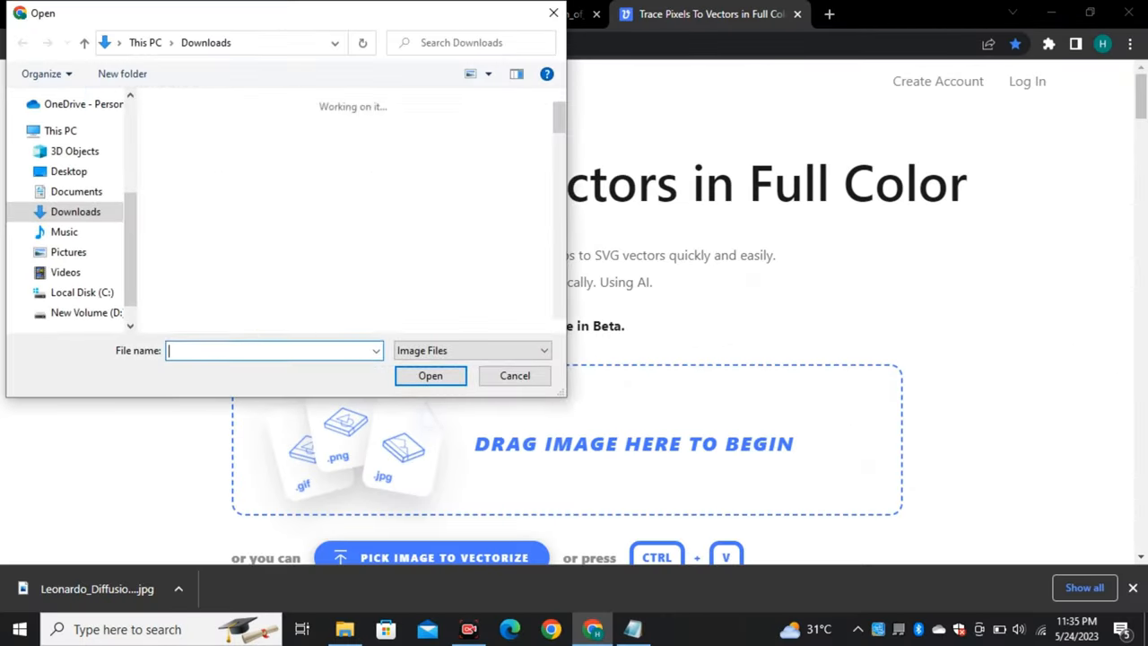
pyautogui.click(430, 375)
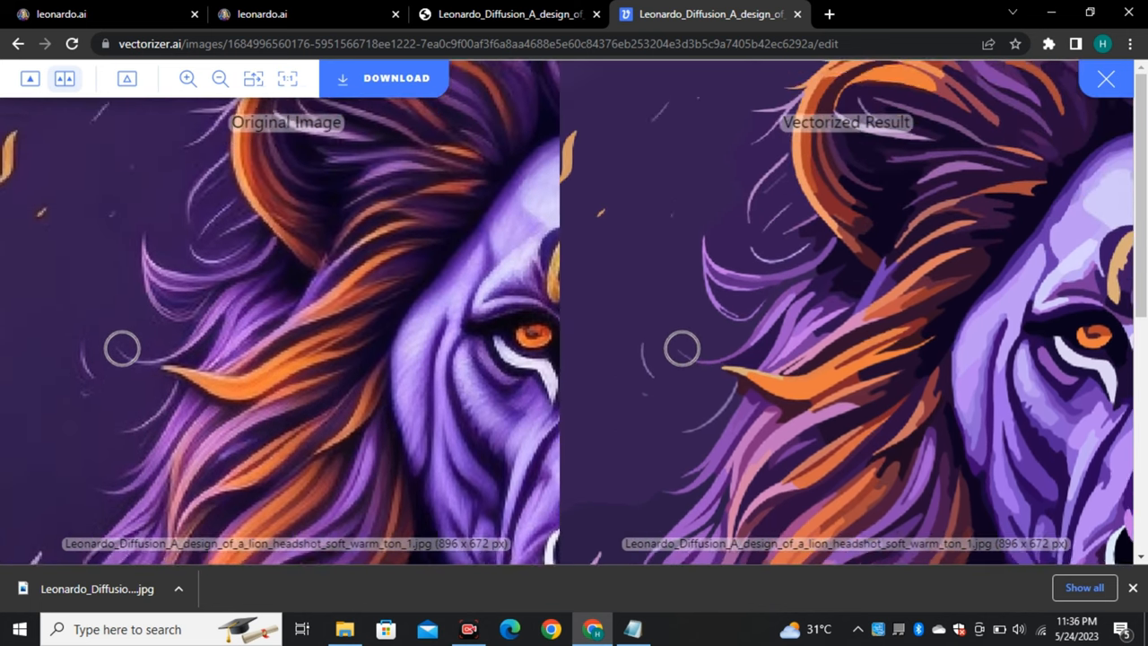
pyautogui.click(187, 78)
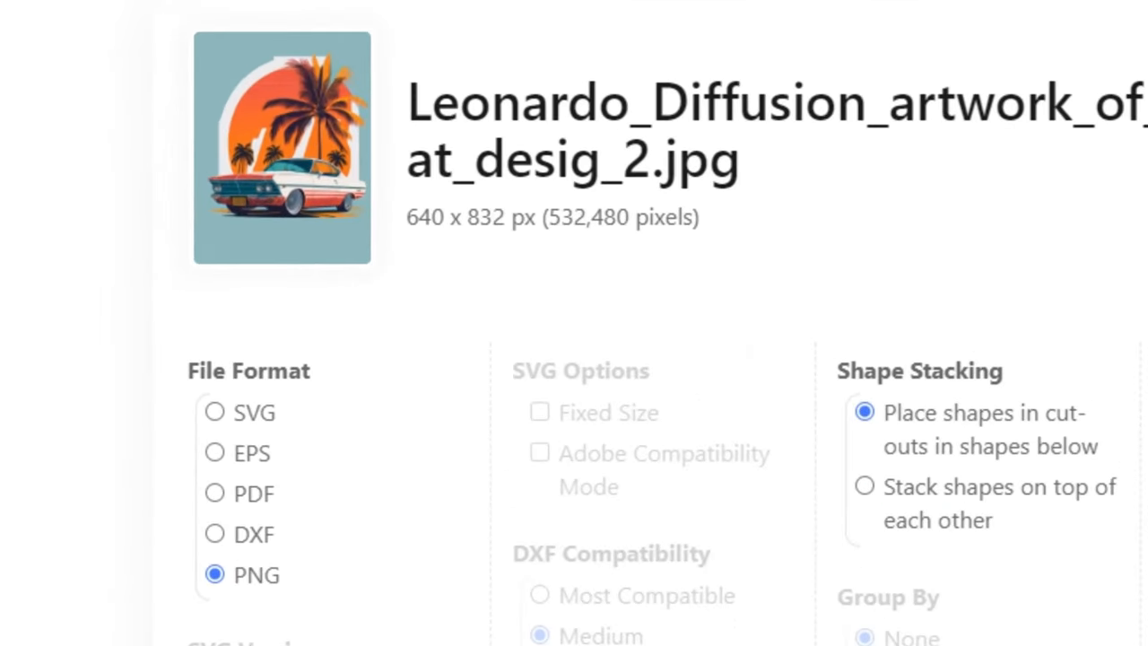
# Scroll through the download settings and select EPS as the file format
pyautogui.scroll(-3)
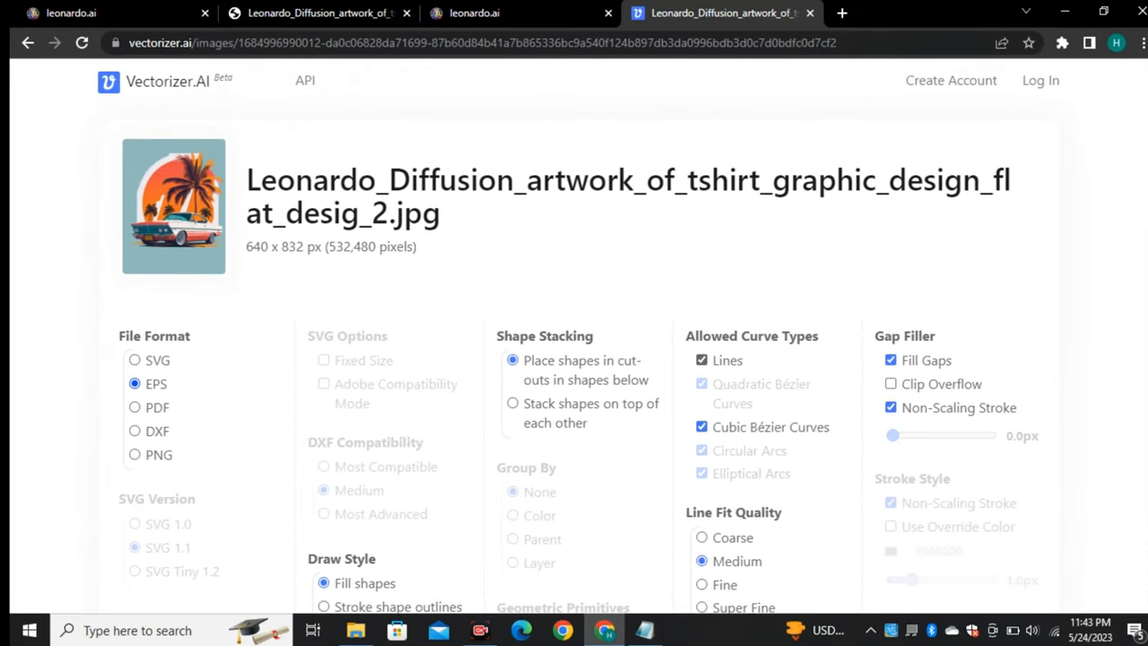
pyautogui.click(135, 430)
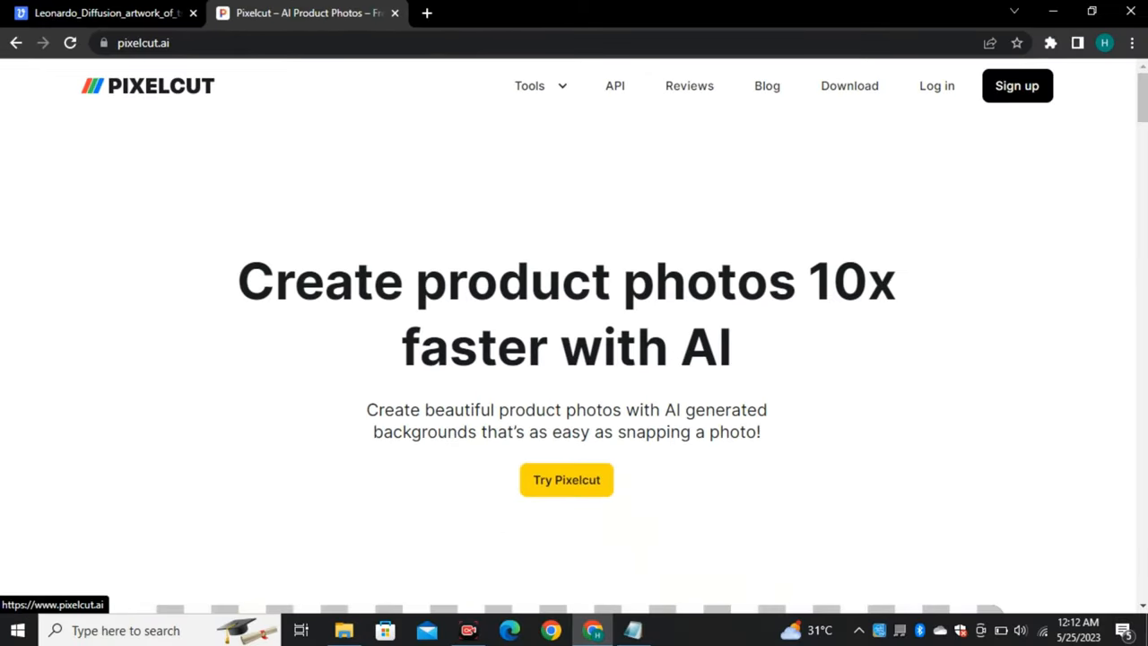
# Remove the lion's background with Background Remover and refine the cutout
pyautogui.click(530, 85)
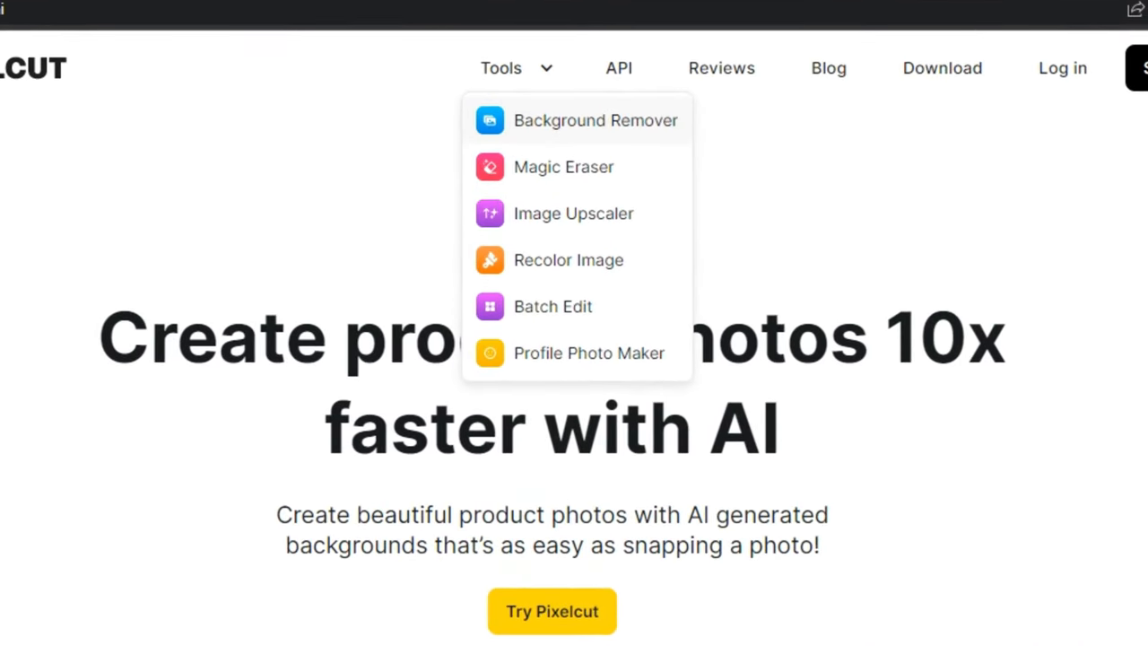
pyautogui.click(595, 120)
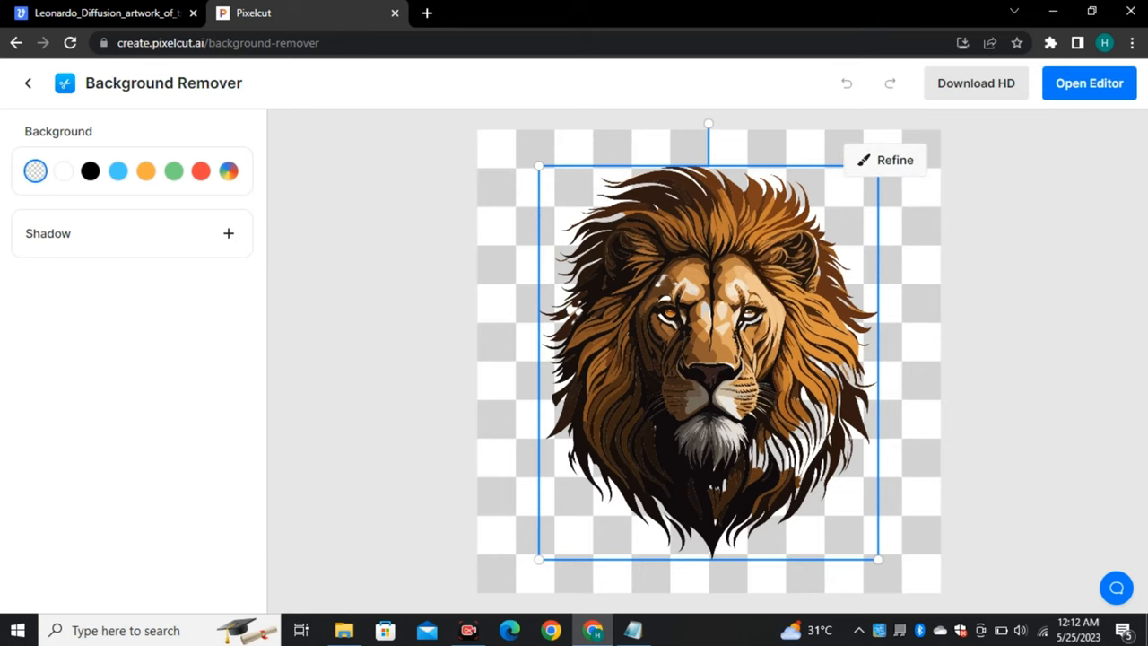
pyautogui.click(884, 160)
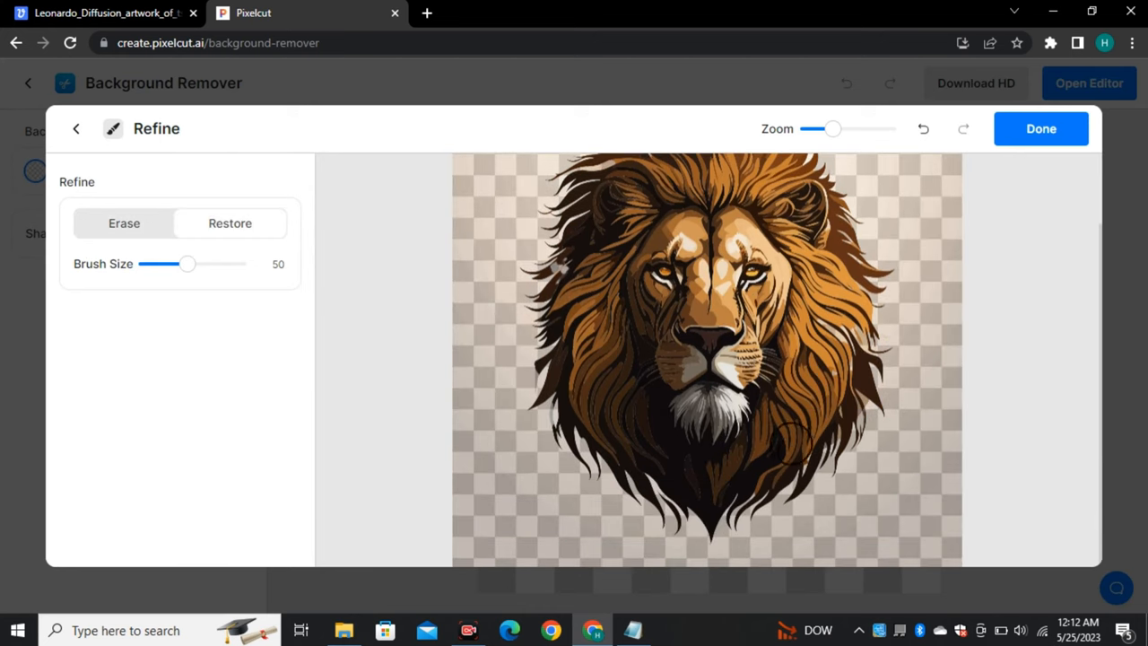
pyautogui.click(1040, 128)
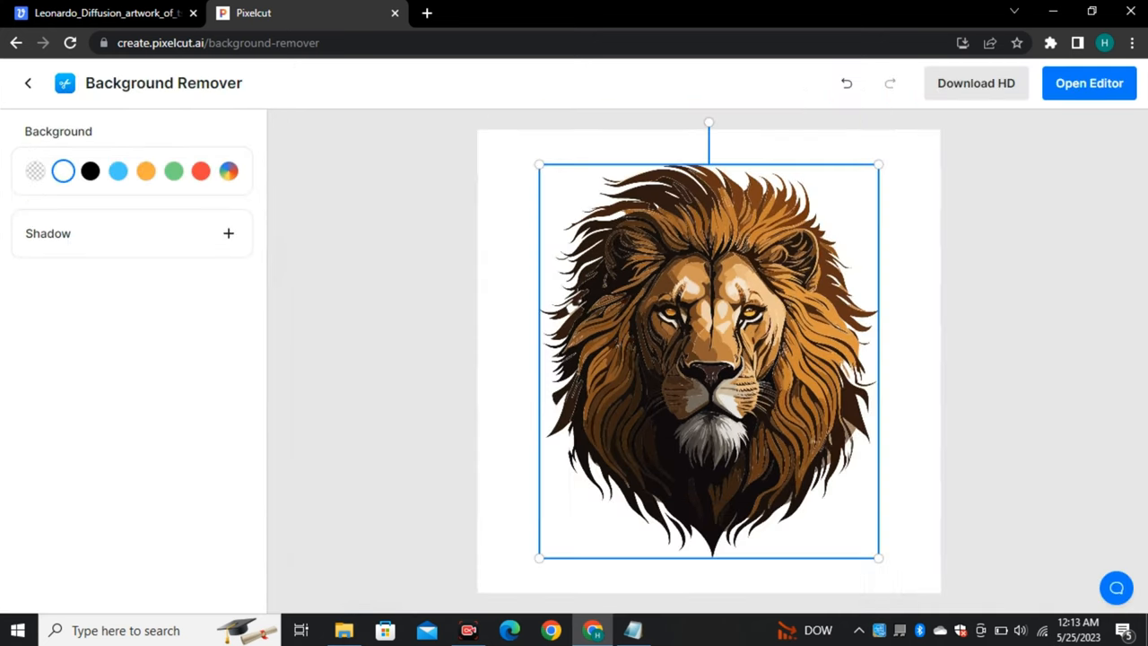
# Try blue and orange backgrounds, then settle on white
pyautogui.click(117, 171)
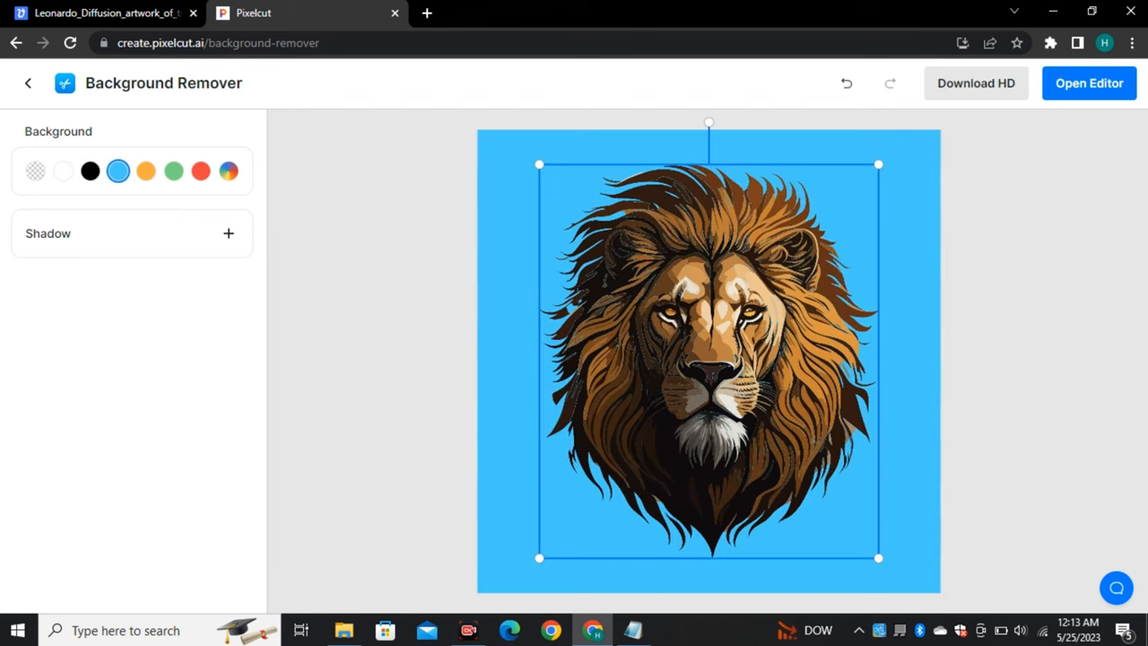
pyautogui.click(146, 171)
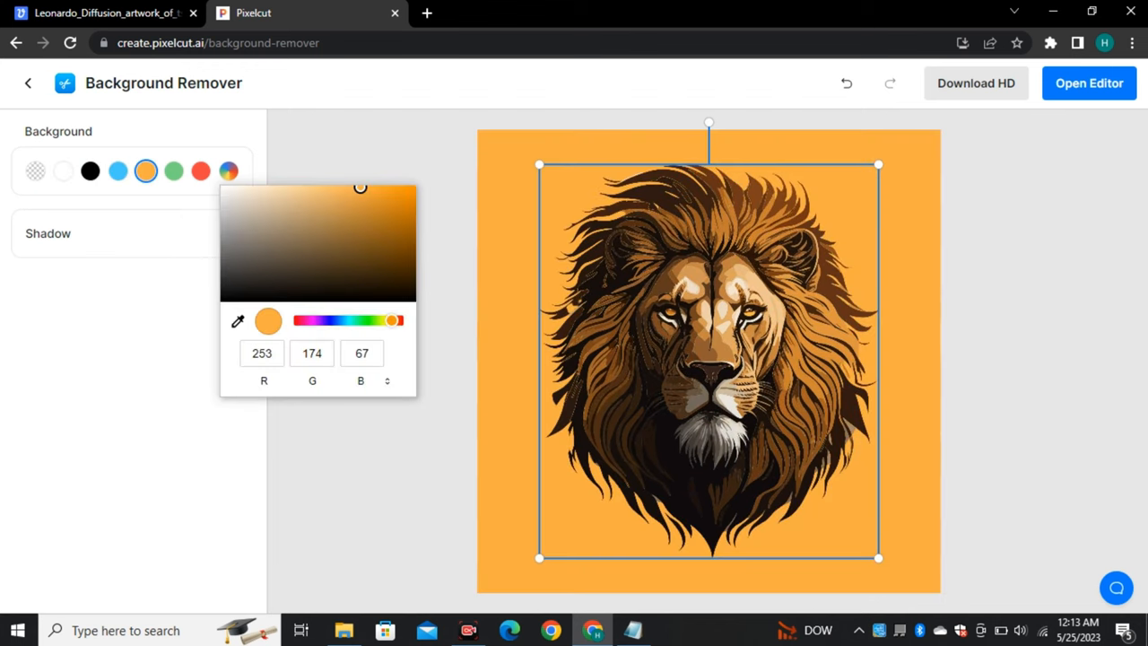
pyautogui.click(62, 171)
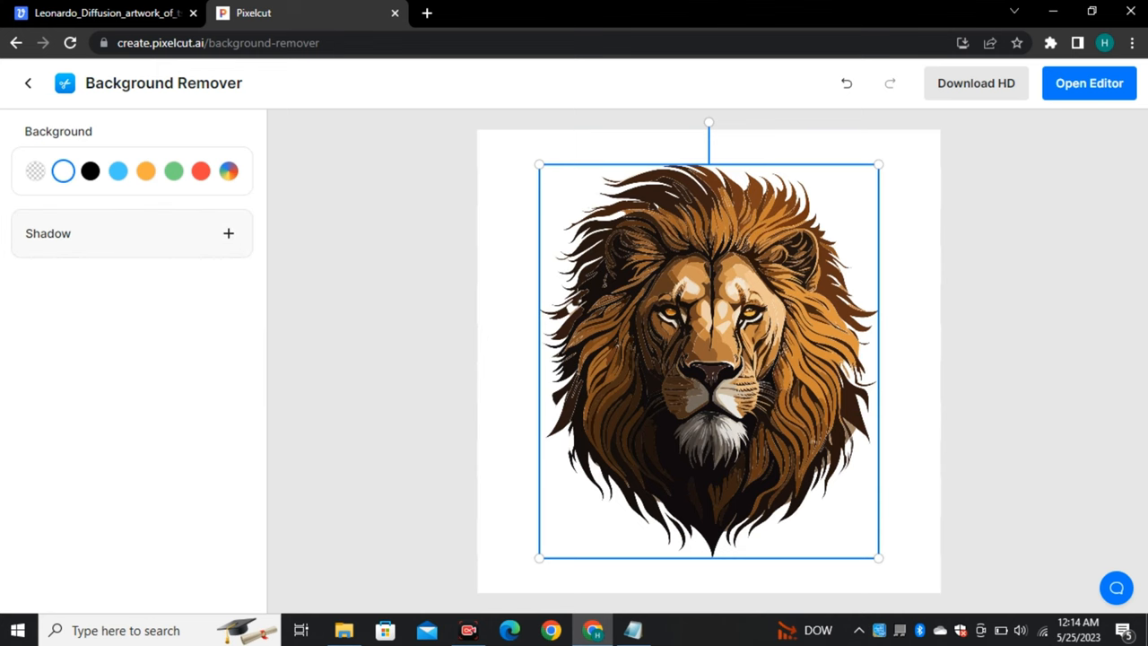
# Add a lower, stronger drop shadow and open the HD PNG download options
pyautogui.click(229, 233)
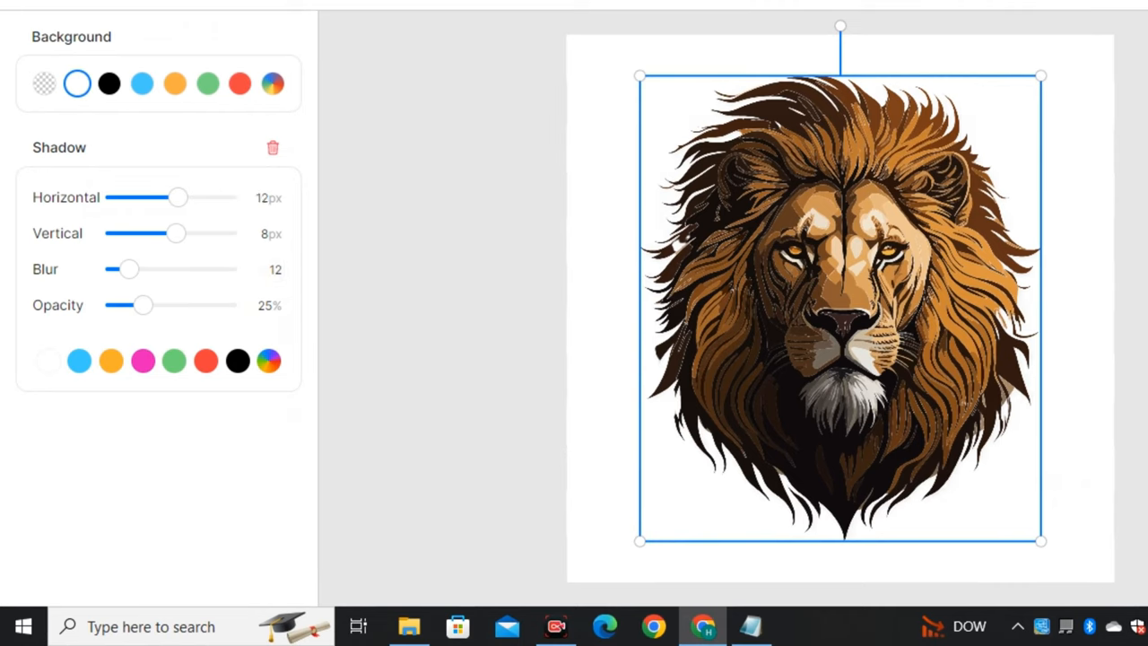
pyautogui.moveTo(175, 233); pyautogui.dragTo(224, 234)
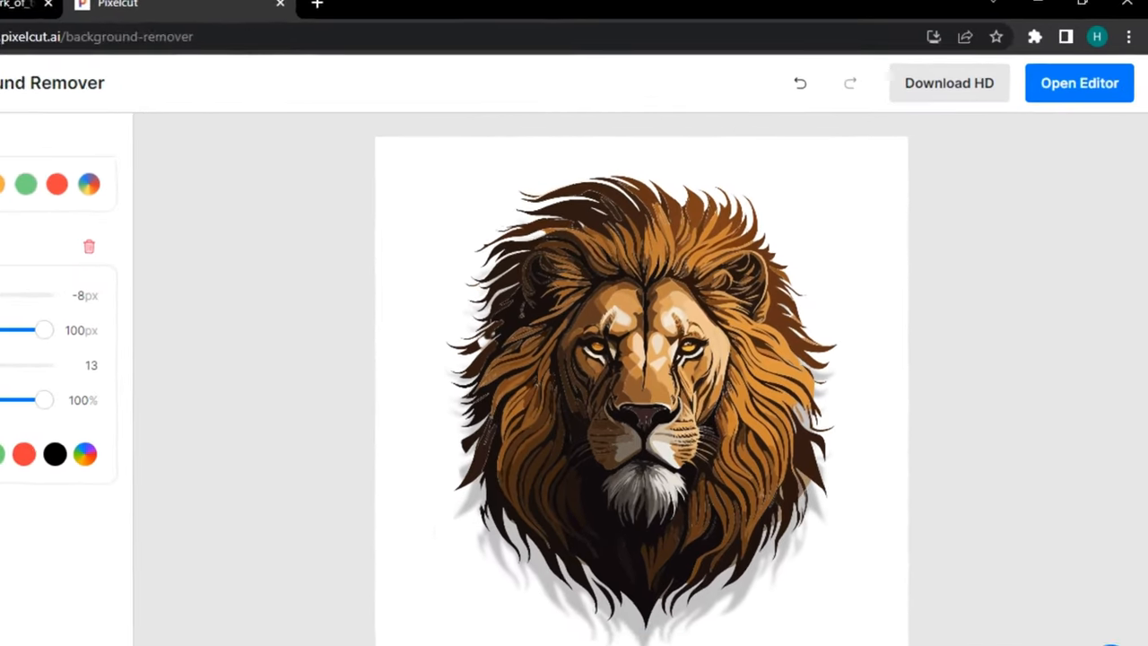
pyautogui.click(949, 82)
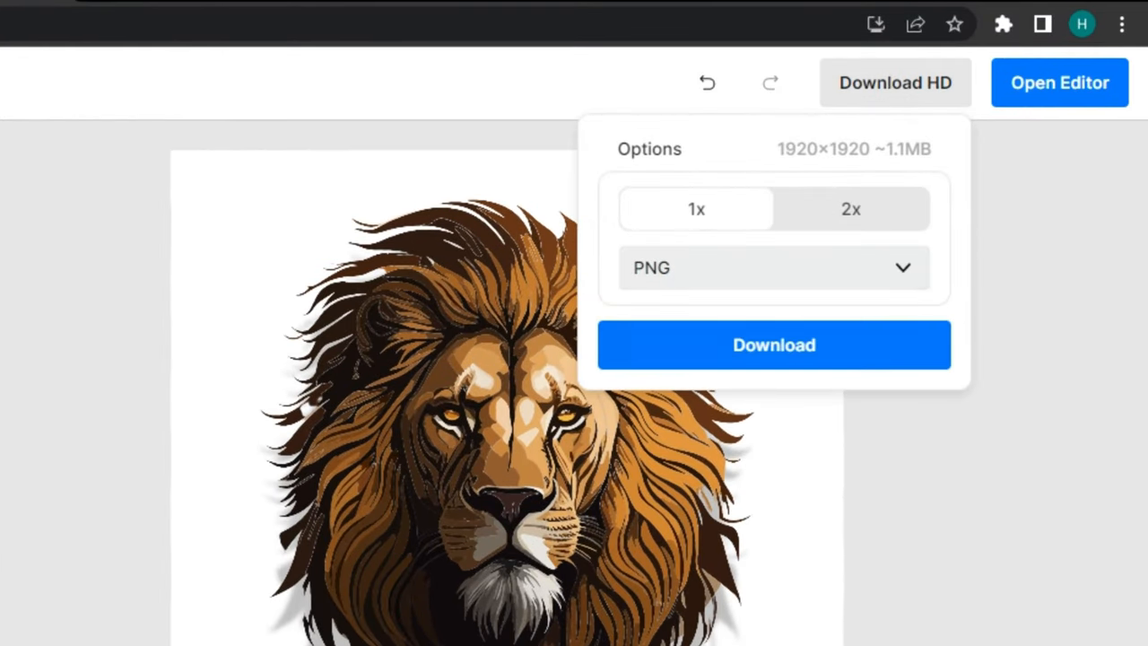